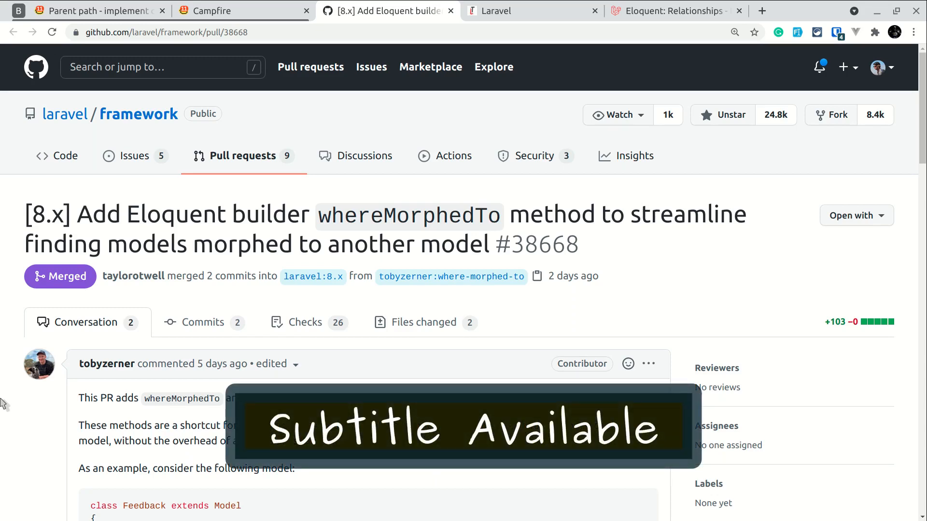
{"action": "mouse_move", "coordinate": [368, 221]}
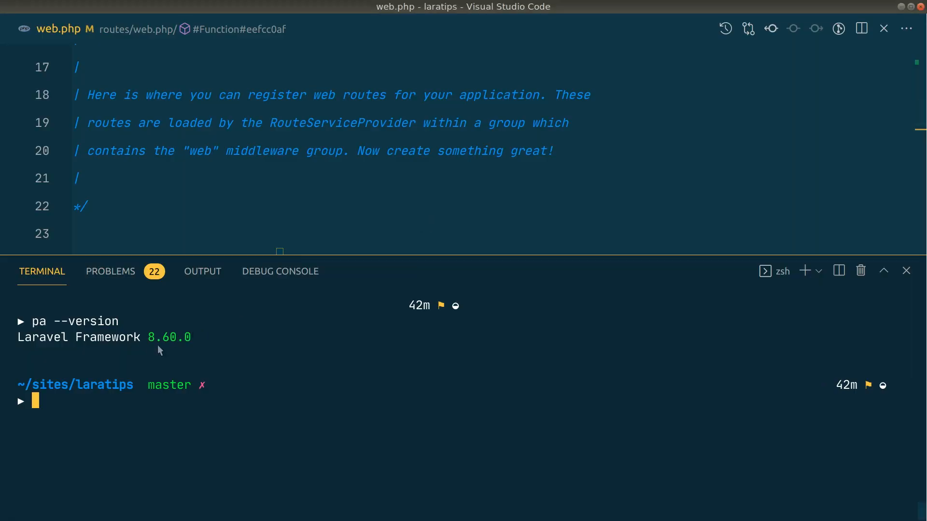
{"action": "mouse_move", "coordinate": [204, 353]}
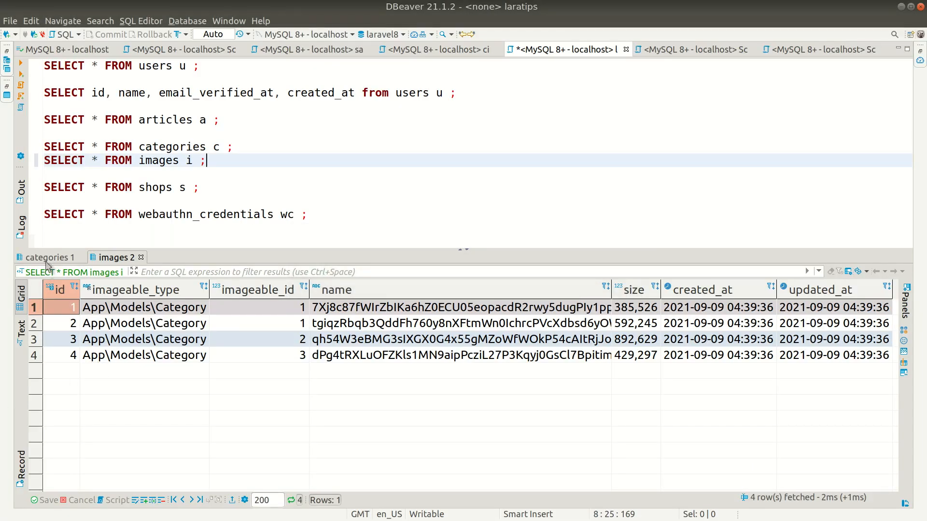
Compare the categories query results with the images rows owned by App\Models\Category in DBeaver.
{"action": "left_click", "coordinate": [48, 258]}
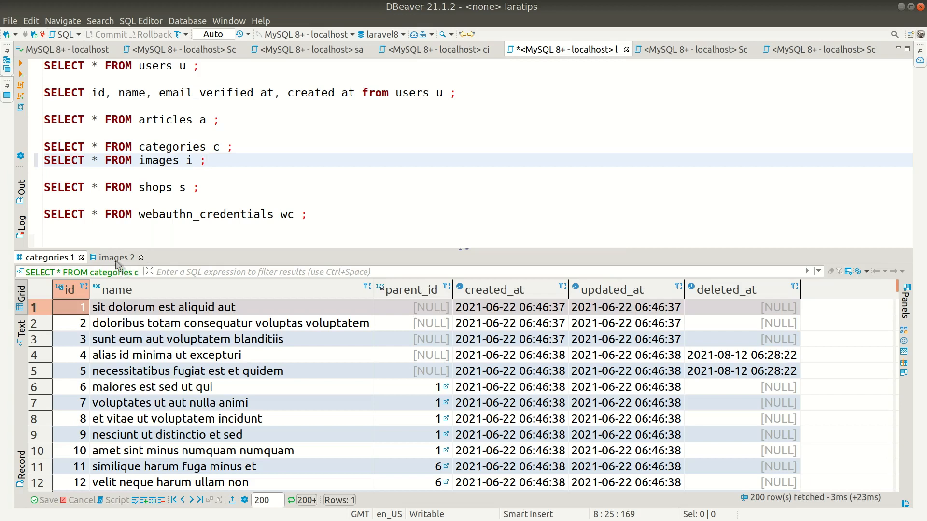
{"action": "left_click", "coordinate": [116, 257]}
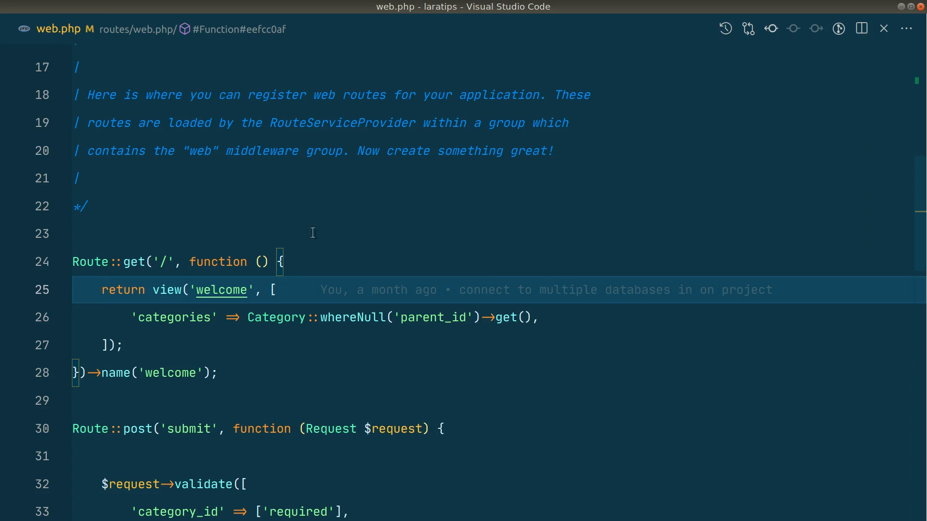
In the '/' route, return Image::query() filtered by imageable_type and imageable_id of Category::find(1).
{"action": "key", "text": "Enter"}
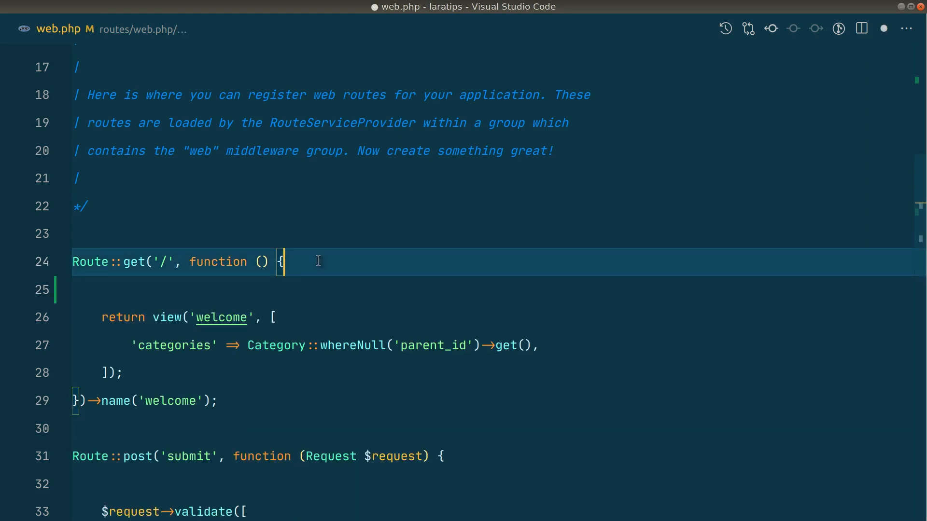
{"action": "type", "text": "return Image"}
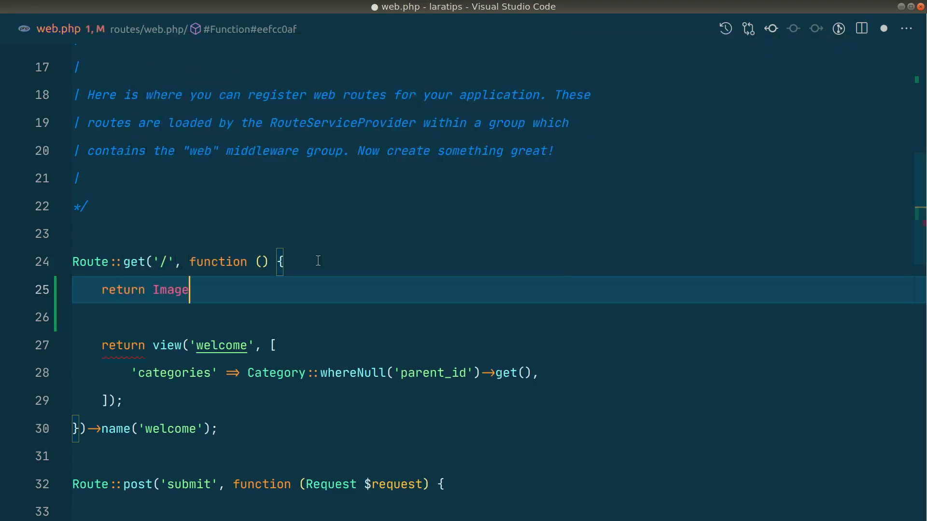
{"action": "type", "text": "::query()"}
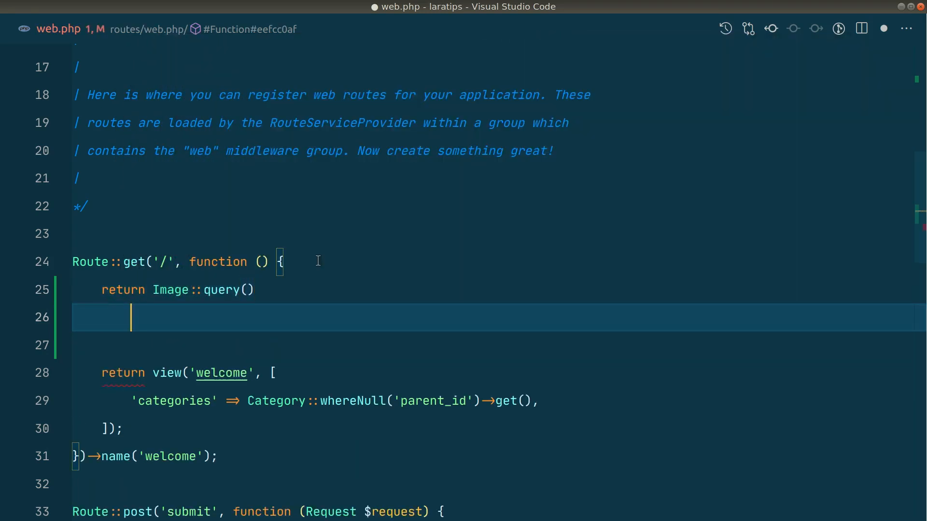
{"action": "type", "text": "->where('"}
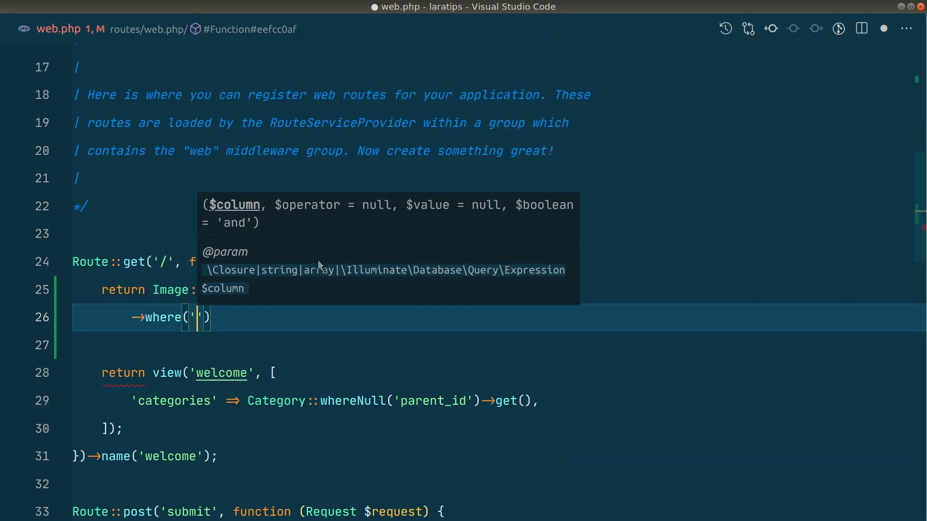
{"action": "type", "text": "imageable_type"}
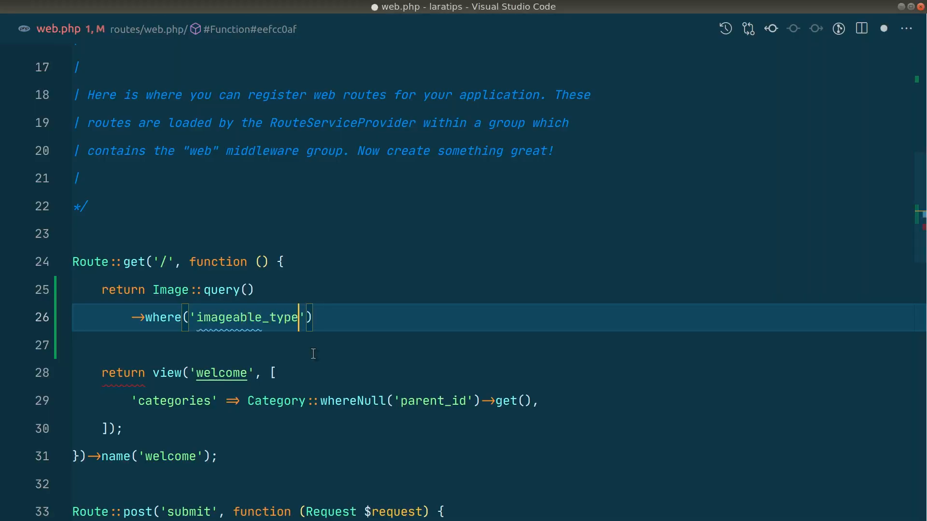
{"action": "type", "text": ","}
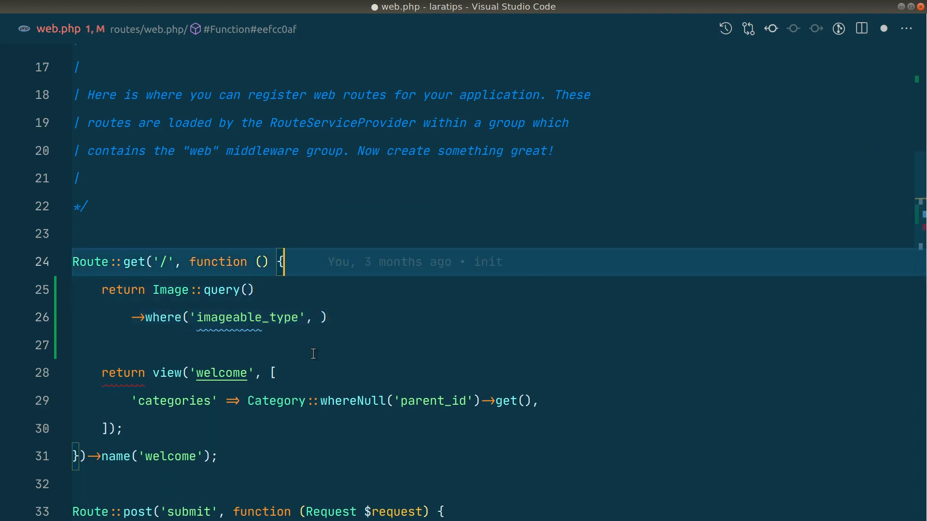
{"action": "type", "text": "$"}
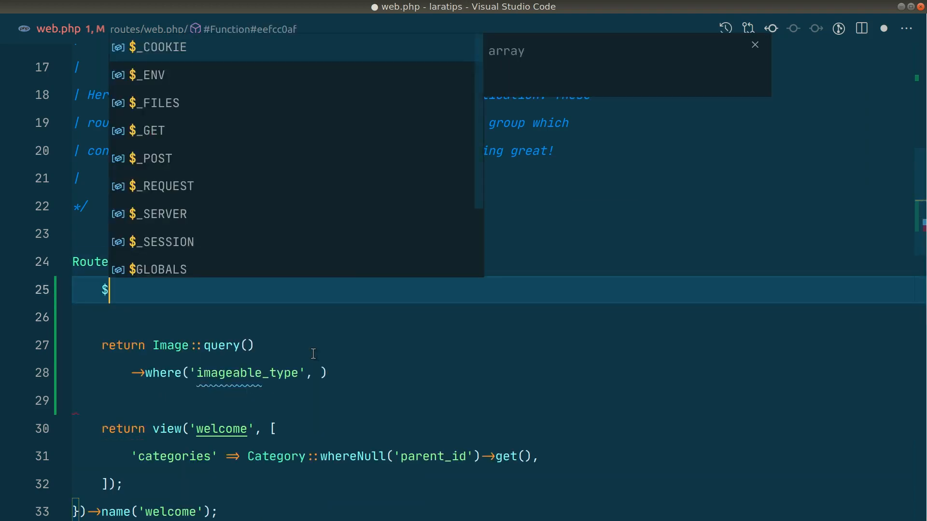
{"action": "type", "text": "category = Category::find(1);"}
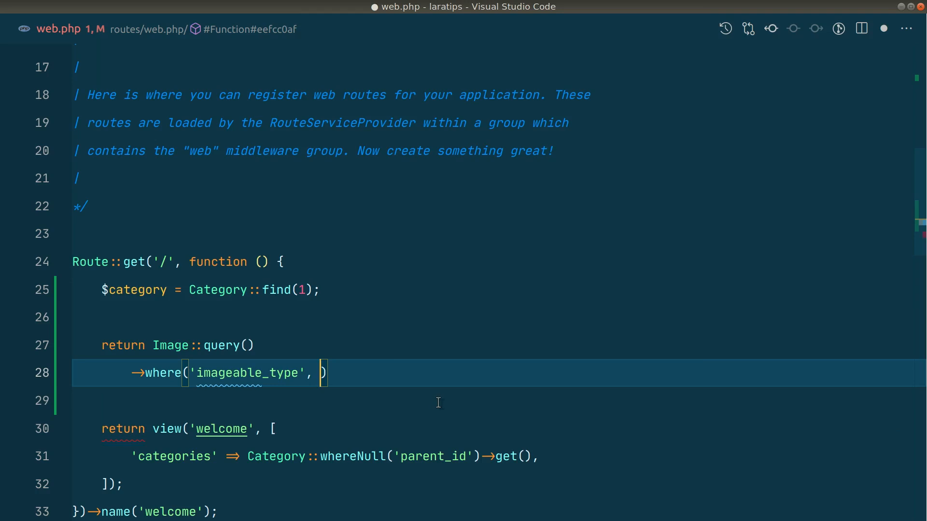
{"action": "type", "text": "$category->getMorphClass("}
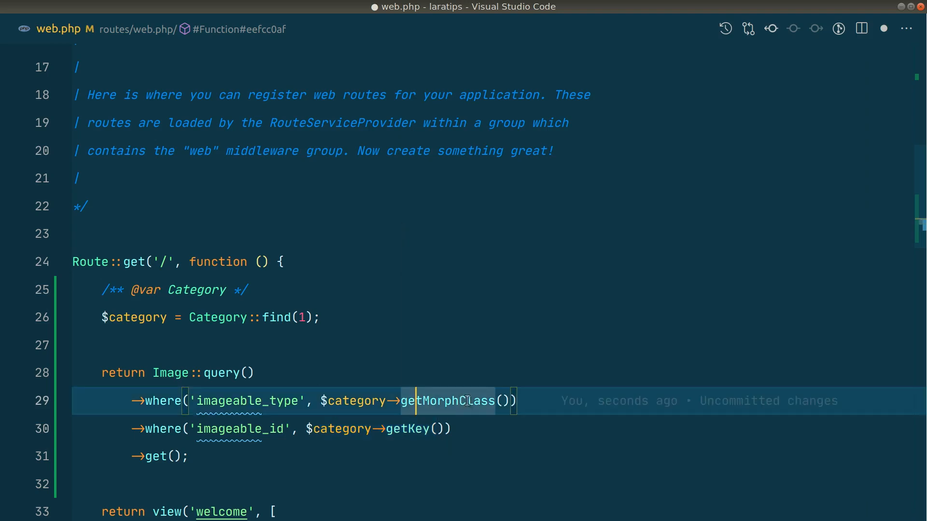
{"action": "mouse_move", "coordinate": [352, 400]}
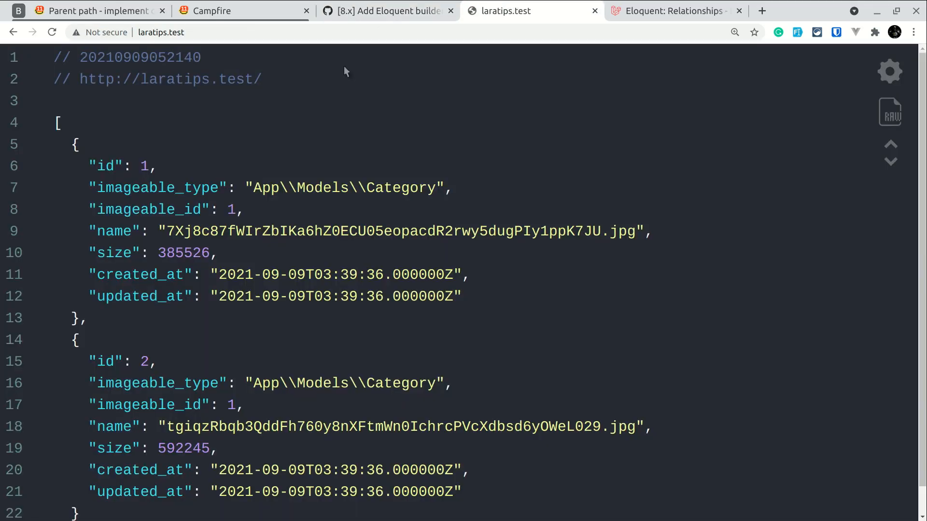
Scroll through the laratips.test JSON listing category 1's two images.
{"action": "scroll", "scroll_direction": "down", "scroll_amount": 3}
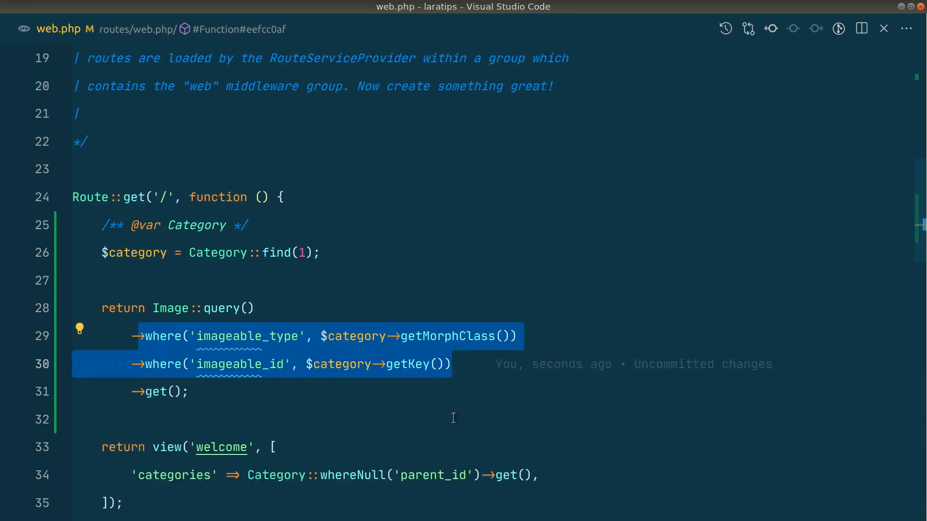
Rewrite the where filters as whereMorphedTo('imageable', $category) in web.php.
{"action": "left_click", "coordinate": [498, 11]}
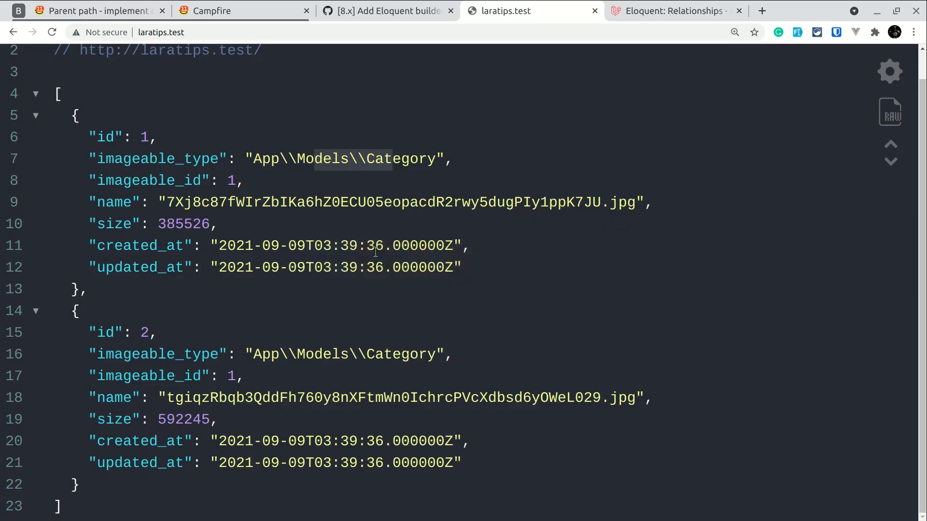
{"action": "left_click", "coordinate": [388, 10]}
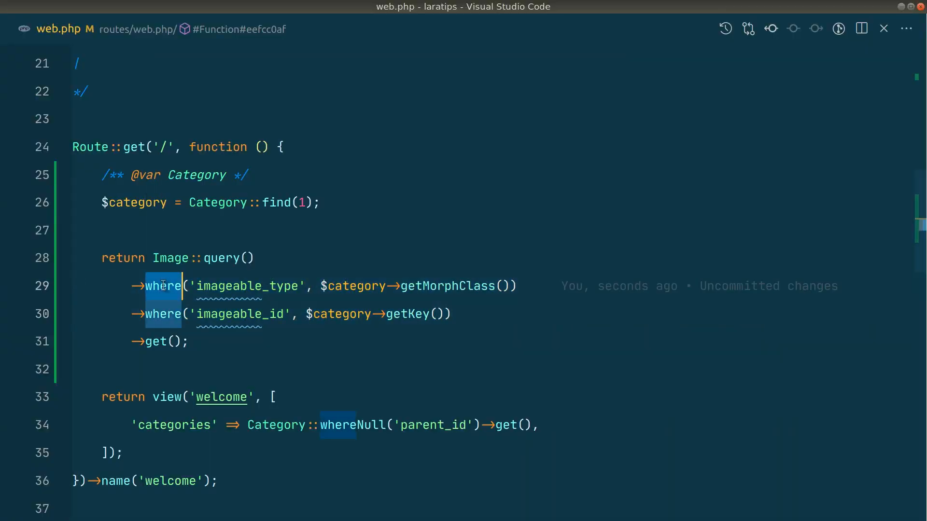
{"action": "type", "text": "MorphedTo"}
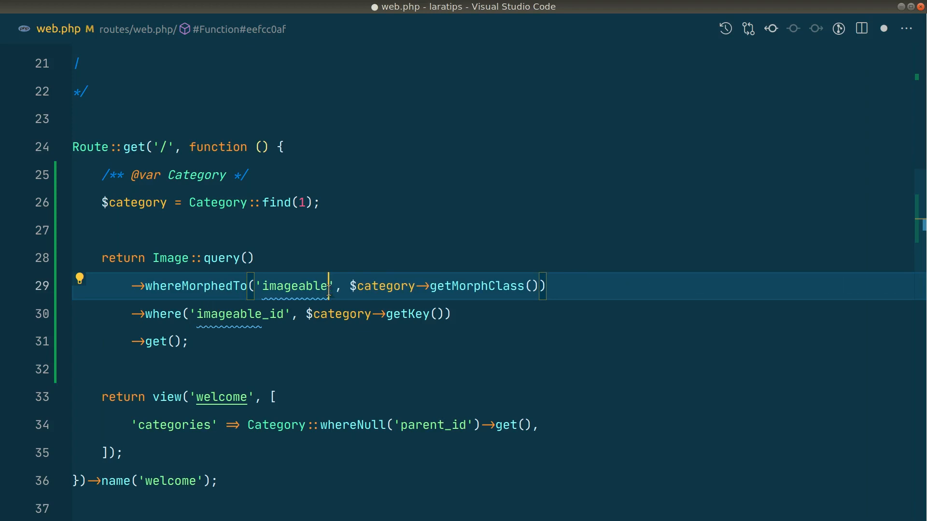
{"action": "mouse_move", "coordinate": [383, 286]}
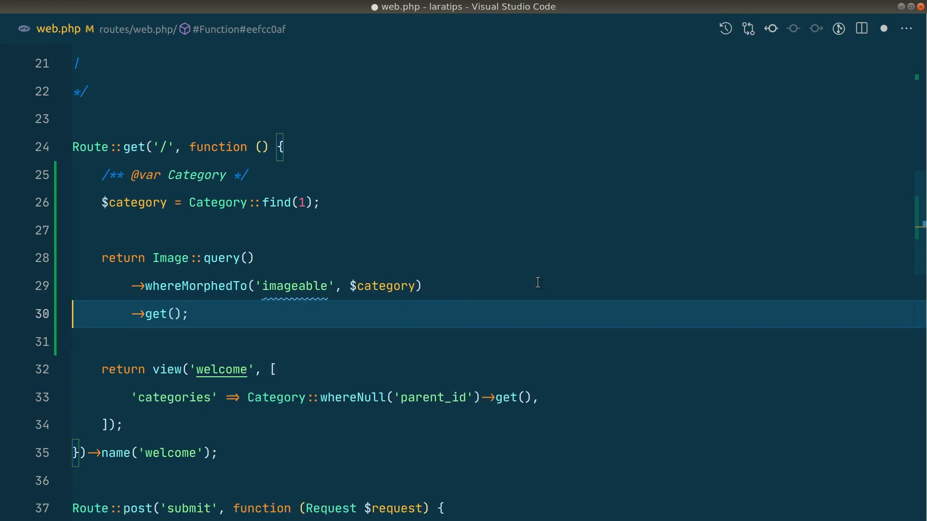
{"action": "mouse_move", "coordinate": [296, 286]}
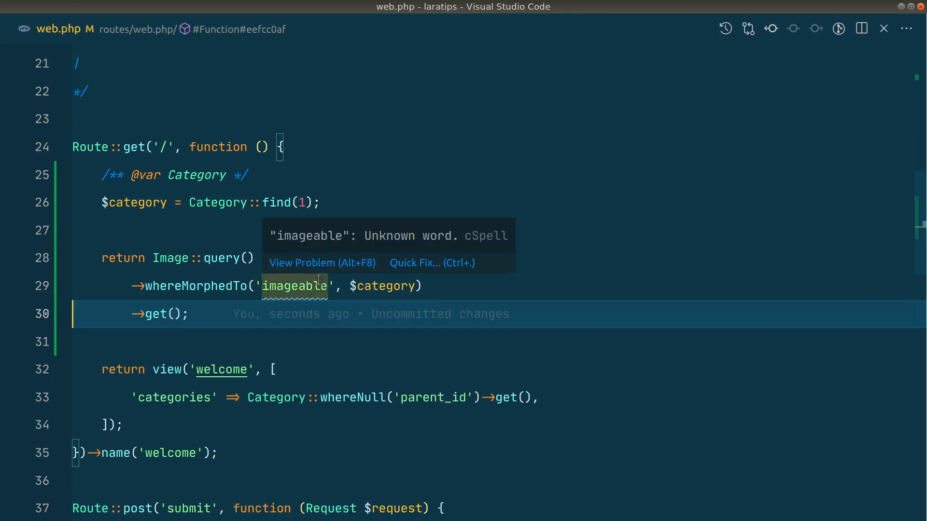
{"action": "left_click", "coordinate": [387, 10]}
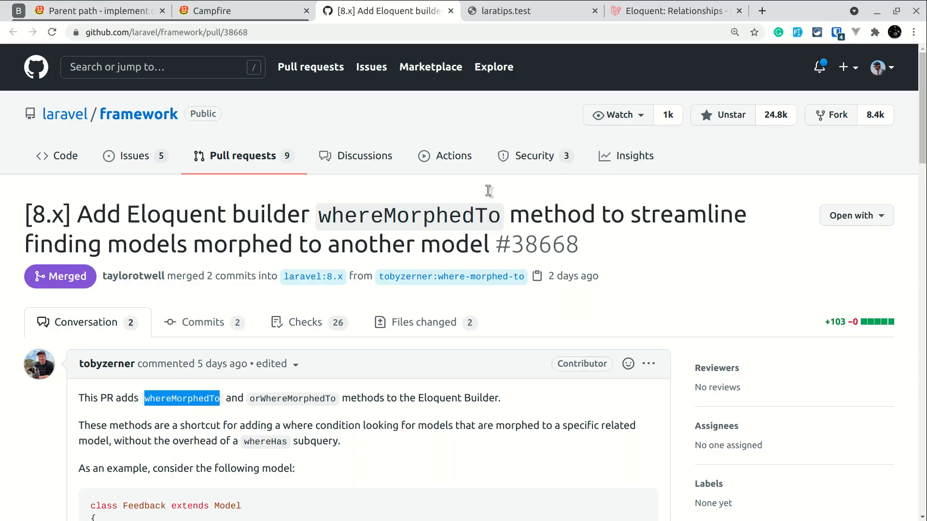
Reload laratips.test to confirm the same images, then highlight whereMorphedTo's two where calls in the PR.
{"action": "left_click", "coordinate": [530, 11]}
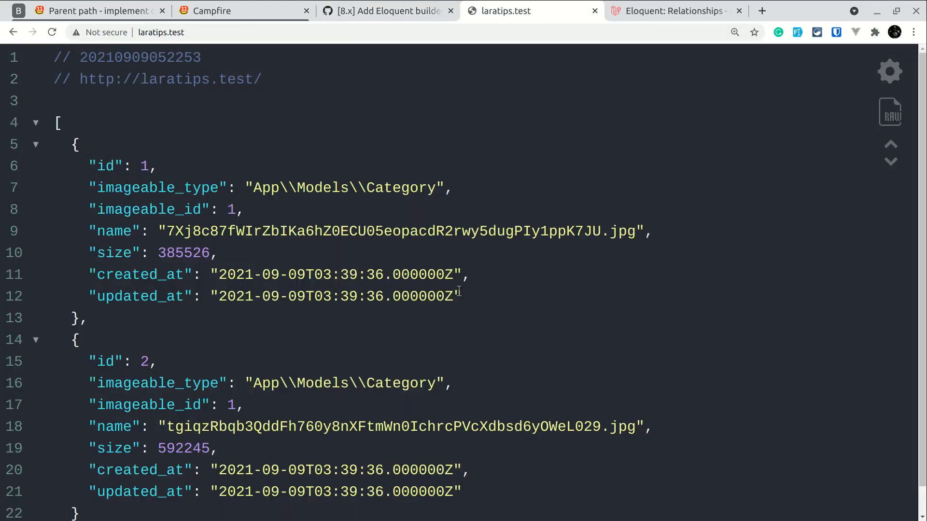
{"action": "left_click", "coordinate": [387, 10]}
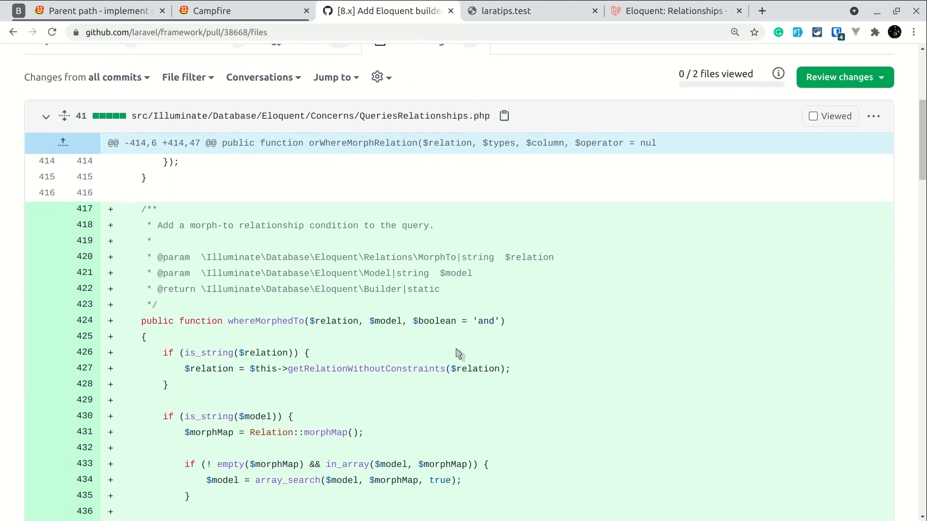
{"action": "scroll", "scroll_direction": "down", "scroll_amount": 3}
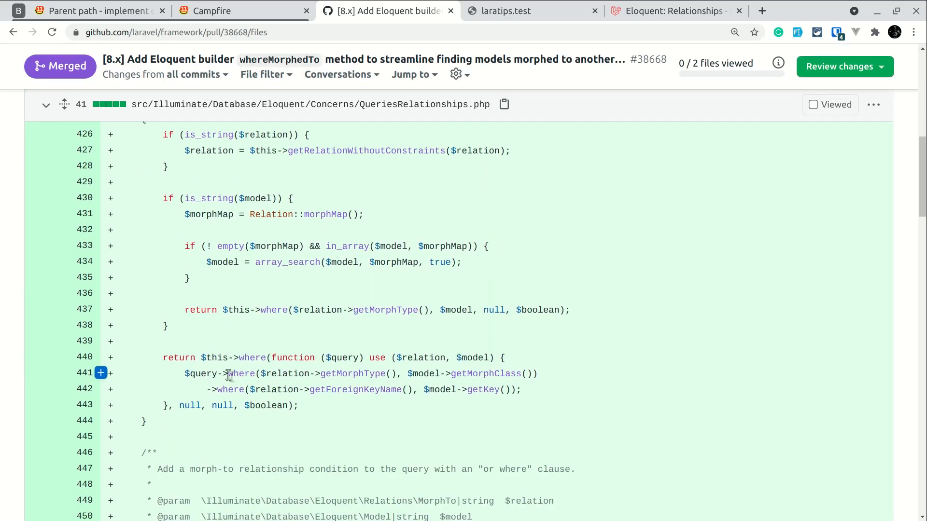
{"action": "left_click_drag", "start_coordinate": [229, 373], "coordinate": [526, 389]}
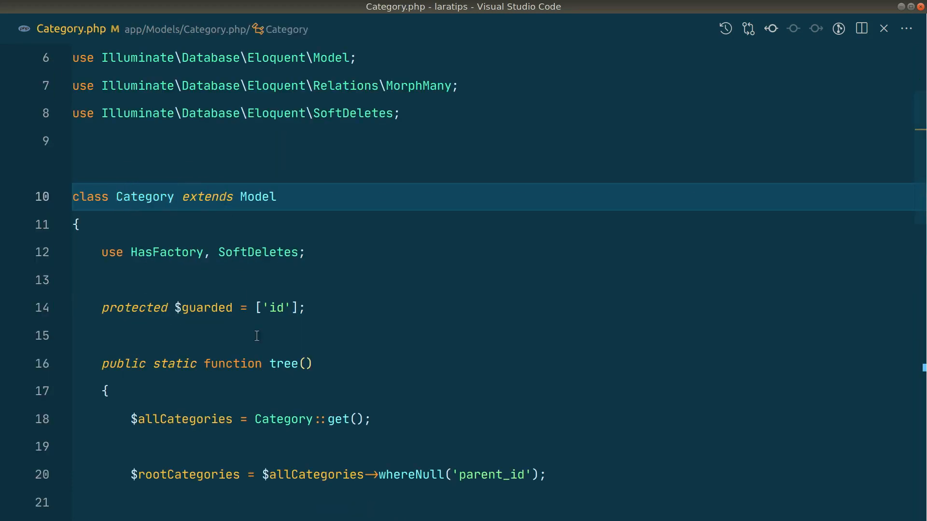
Point out Category's images() morphMany, then replace the query chain with $category->images in web.php.
{"action": "scroll", "scroll_direction": "down", "scroll_amount": 3}
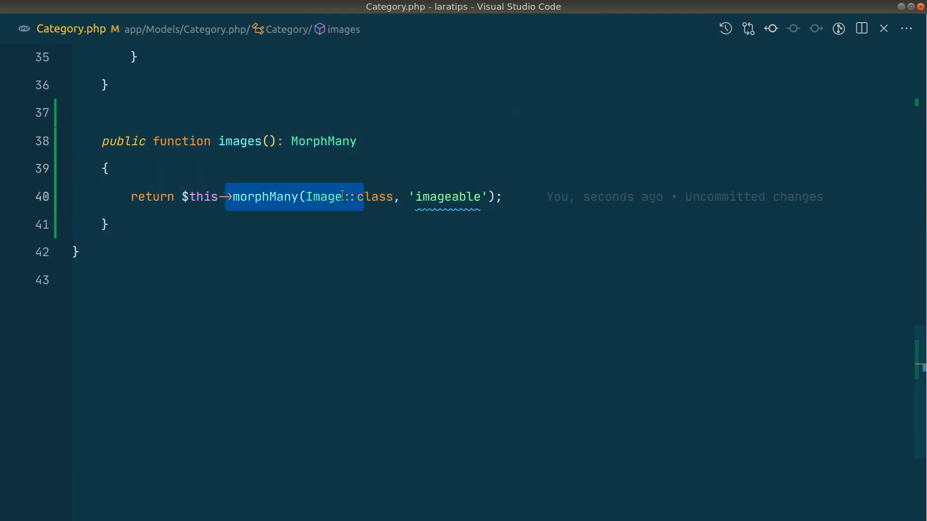
{"action": "double_click", "coordinate": [447, 197]}
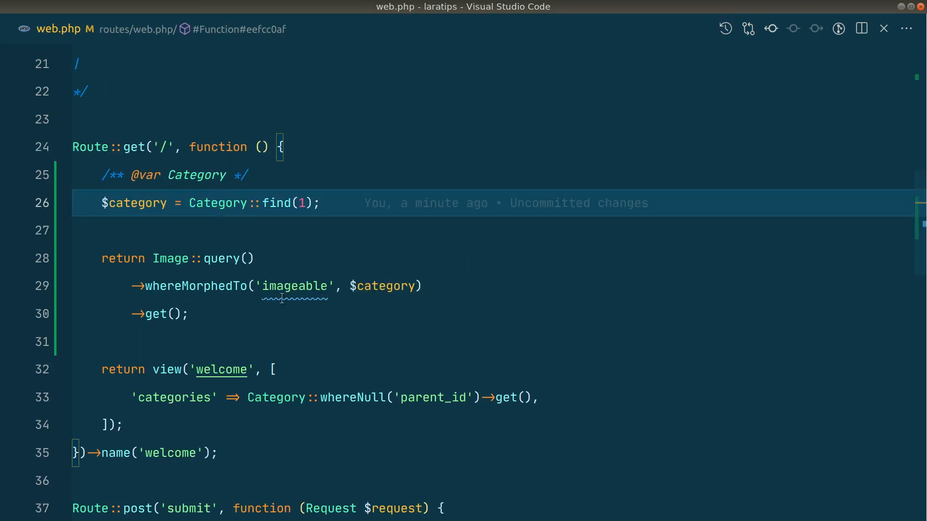
{"action": "left_click_drag", "start_coordinate": [153, 259], "coordinate": [188, 314]}
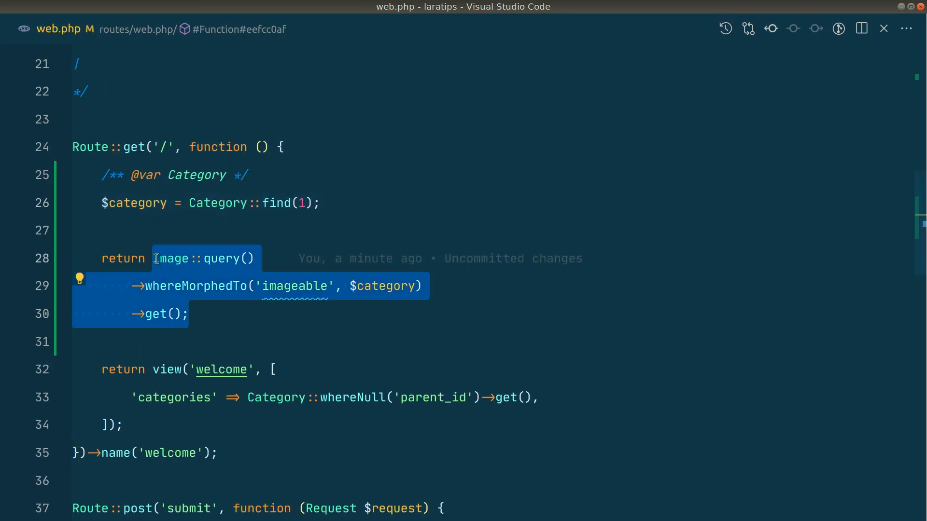
{"action": "type", "text": "$category->"}
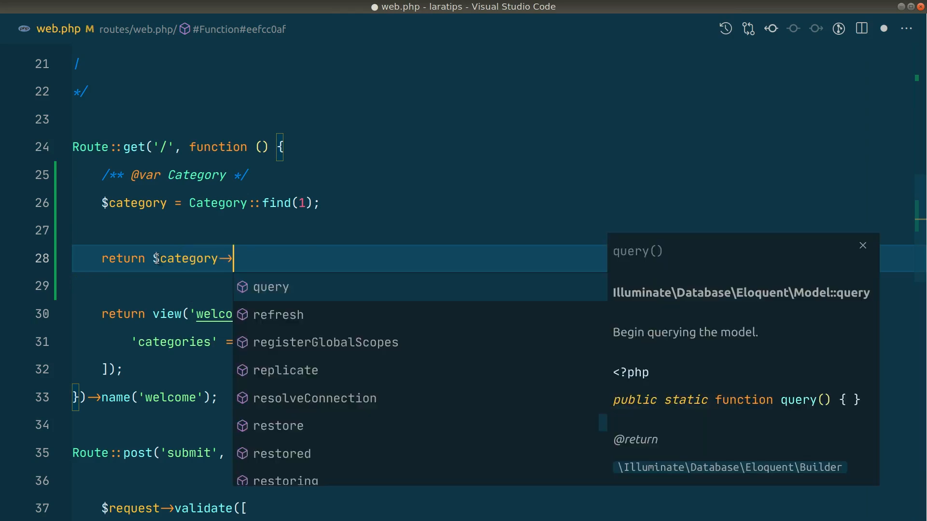
{"action": "type", "text": "images;"}
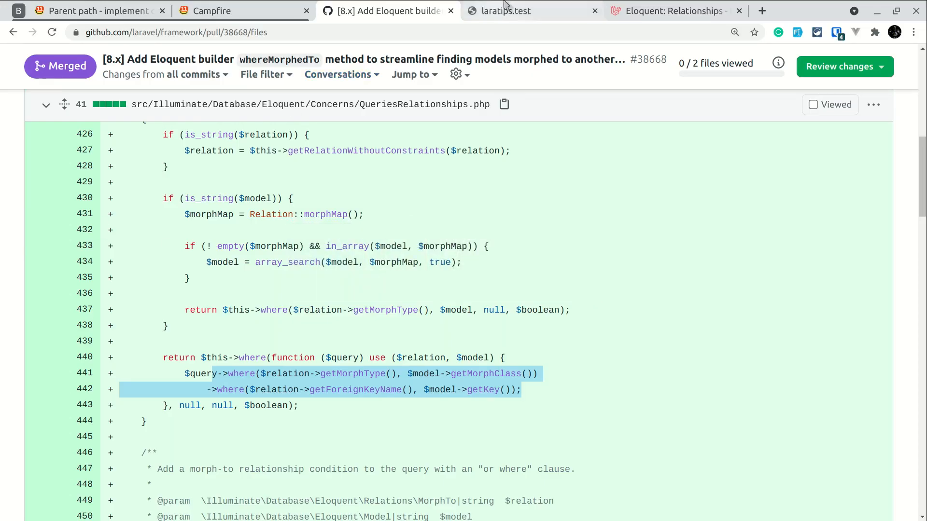
{"action": "left_click", "coordinate": [521, 11]}
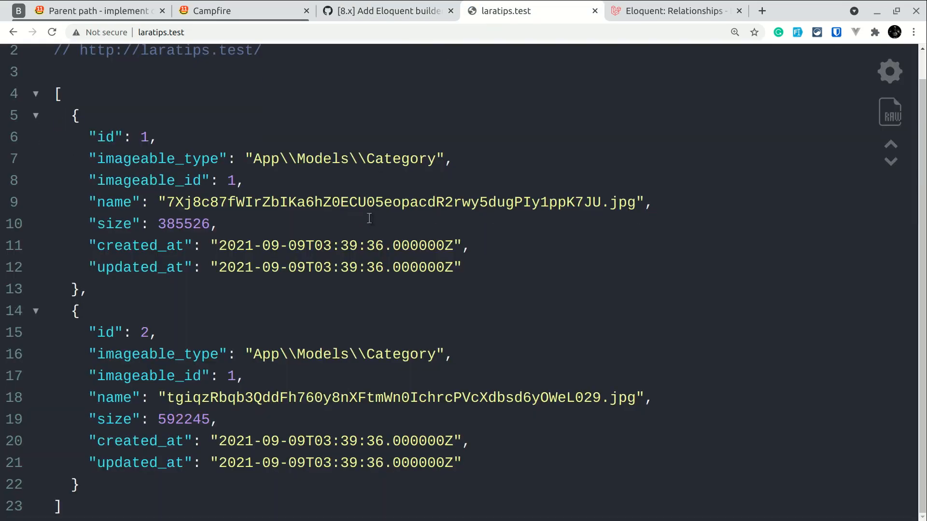